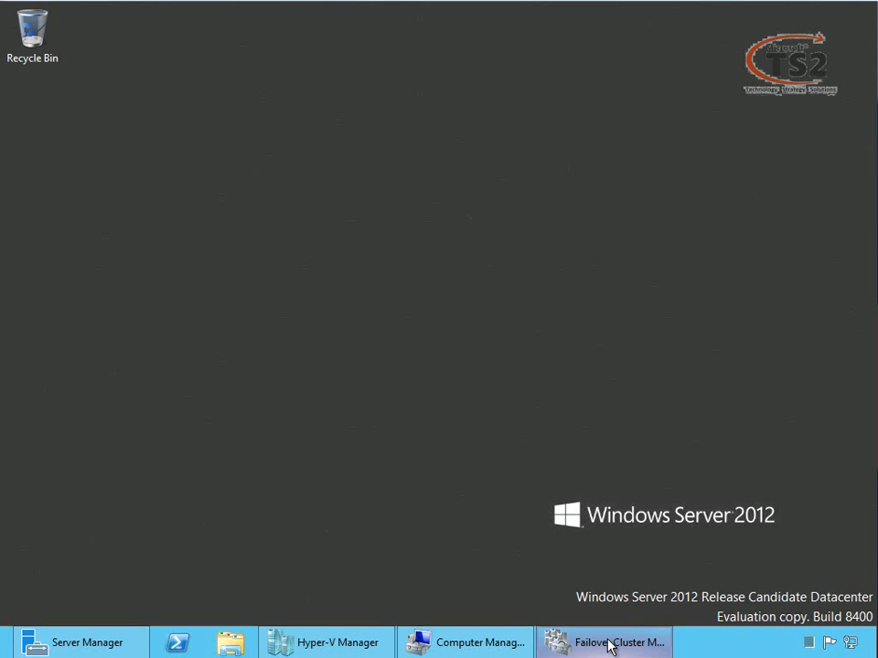
Step: Bring up Failover Cluster Manager showing the cluster's empty Roles list
{"action": "left_click", "coordinate": [604, 641]}
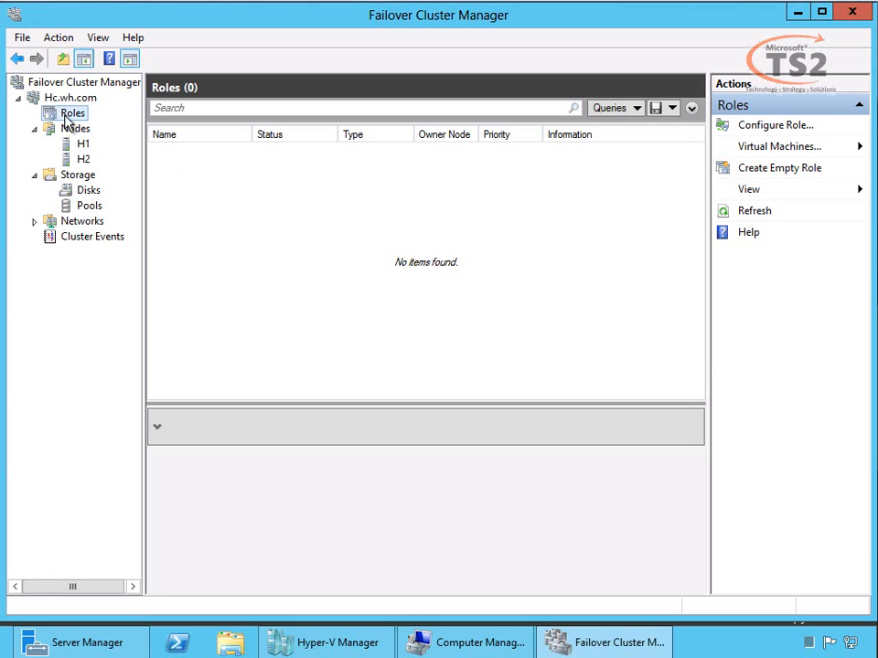
Step: Start Configure Role from Roles and choose Virtual Machine as the role type
{"action": "right_click", "coordinate": [73, 114]}
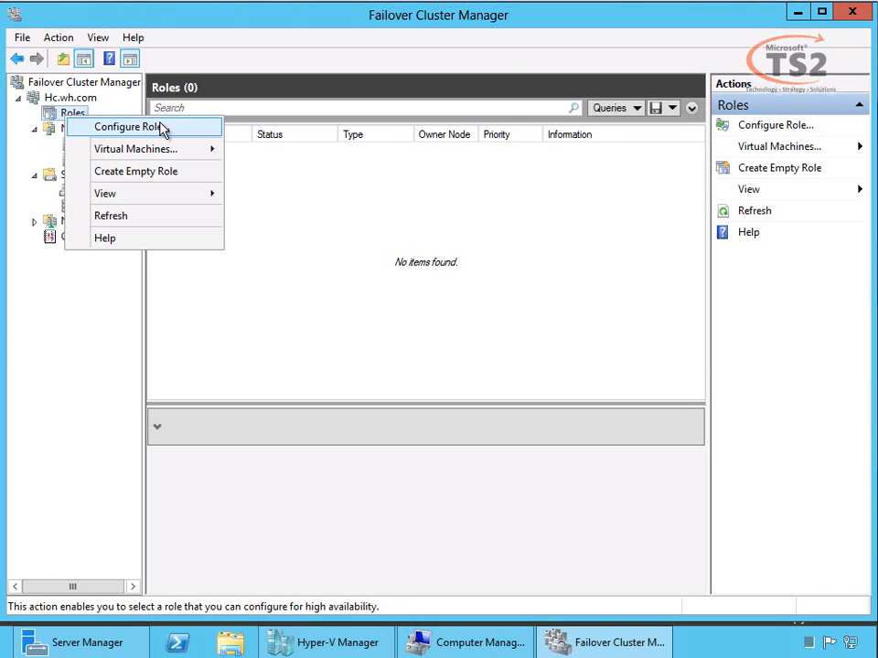
{"action": "left_click", "coordinate": [128, 127]}
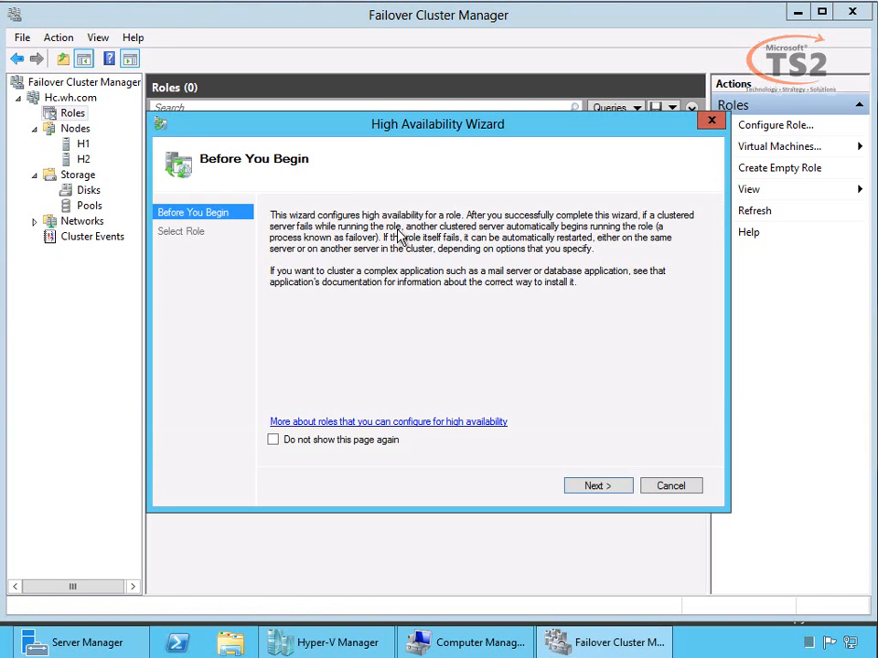
{"action": "left_click", "coordinate": [598, 486]}
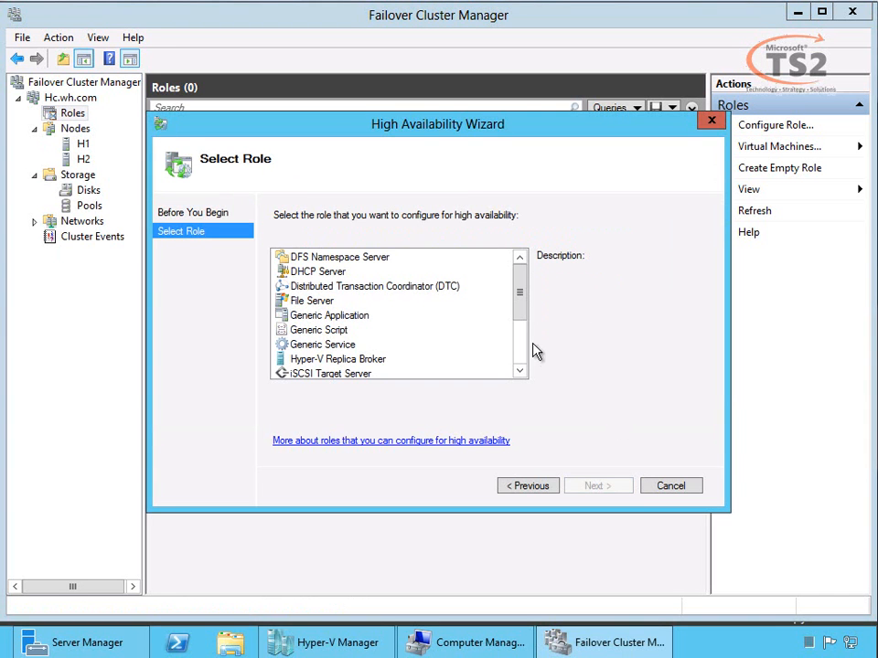
{"action": "scroll", "scroll_direction": "down", "scroll_amount": 3}
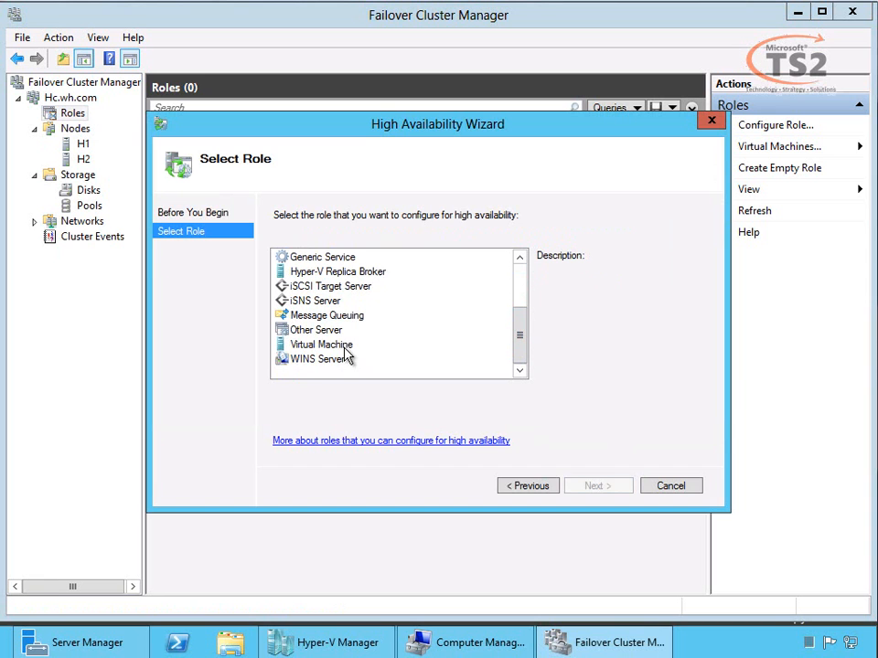
{"action": "left_click", "coordinate": [322, 343]}
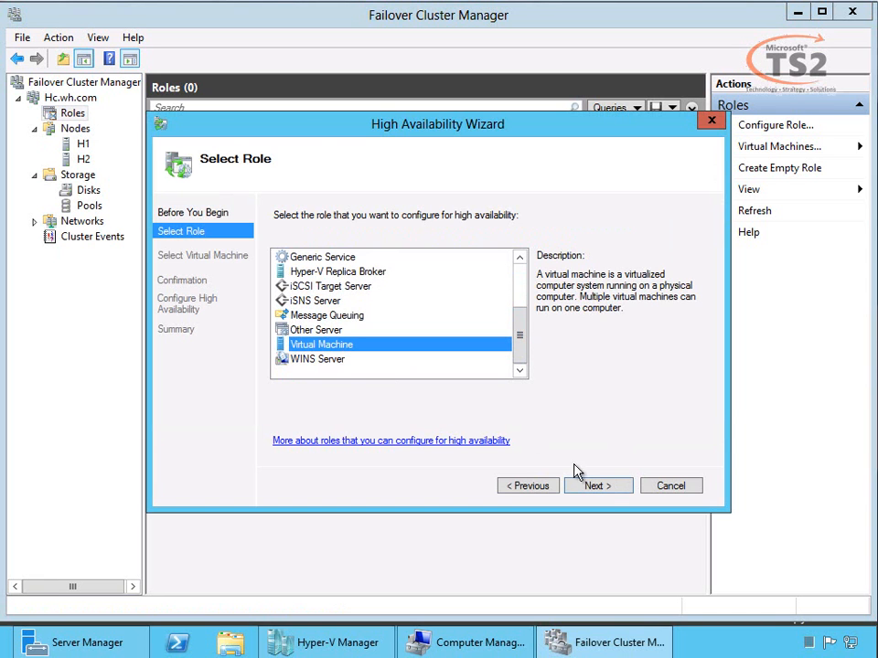
{"action": "left_click", "coordinate": [597, 487]}
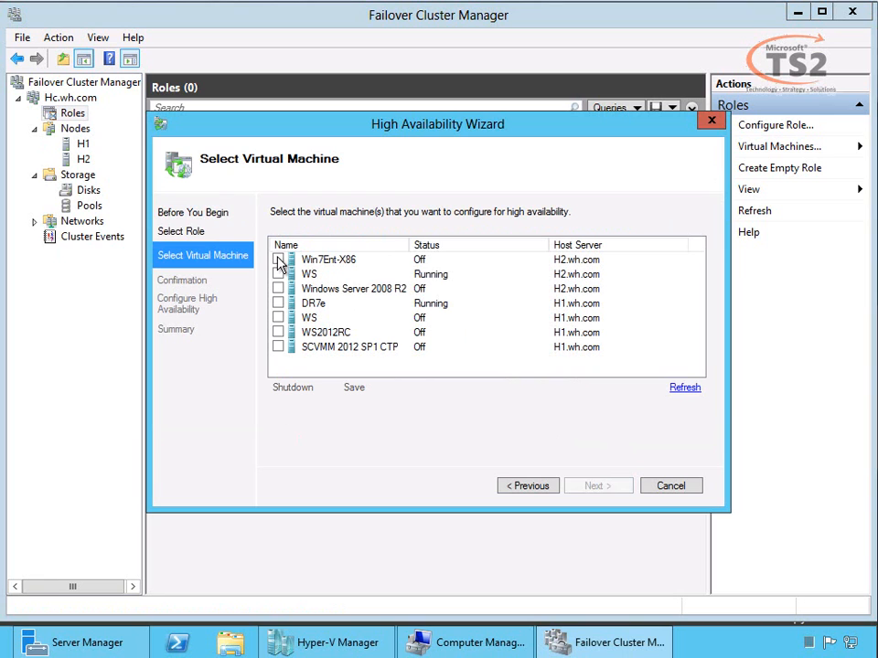
Step: Select Win7Ent-X86, finish the High Availability Wizard and show the new role's details
{"action": "left_click", "coordinate": [278, 260]}
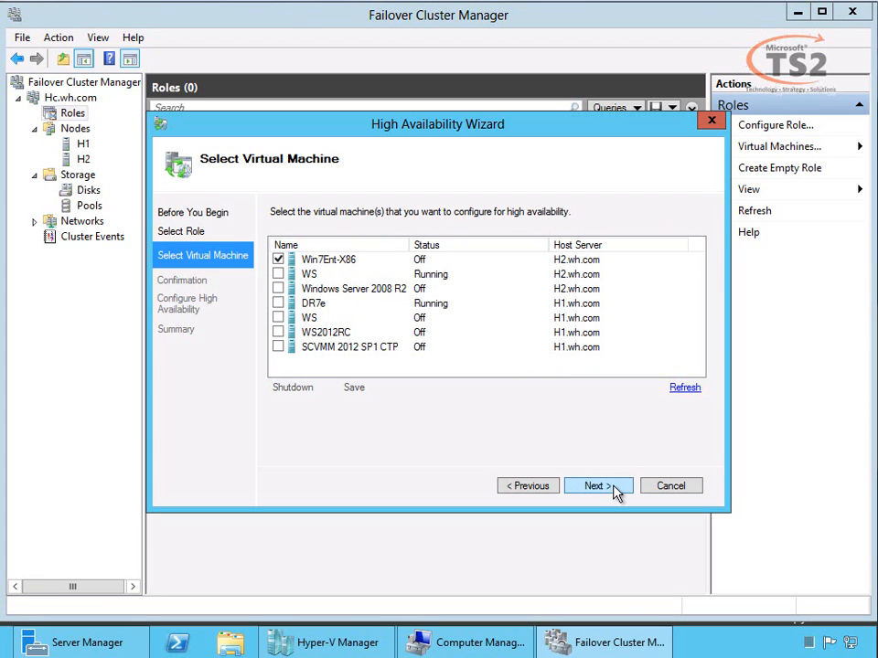
{"action": "left_click", "coordinate": [592, 486]}
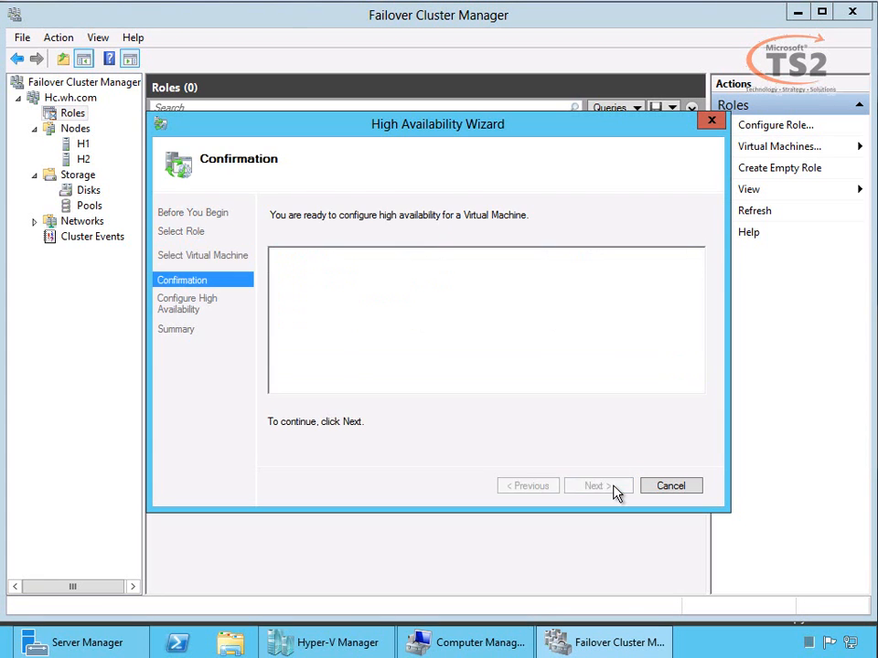
{"action": "left_click", "coordinate": [593, 487]}
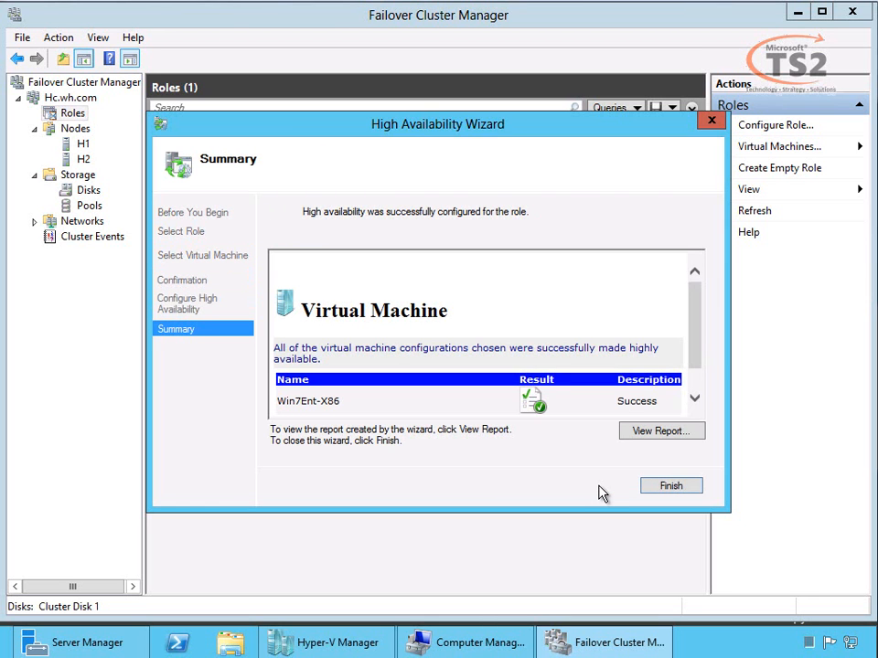
{"action": "scroll", "scroll_direction": "up", "scroll_amount": 3}
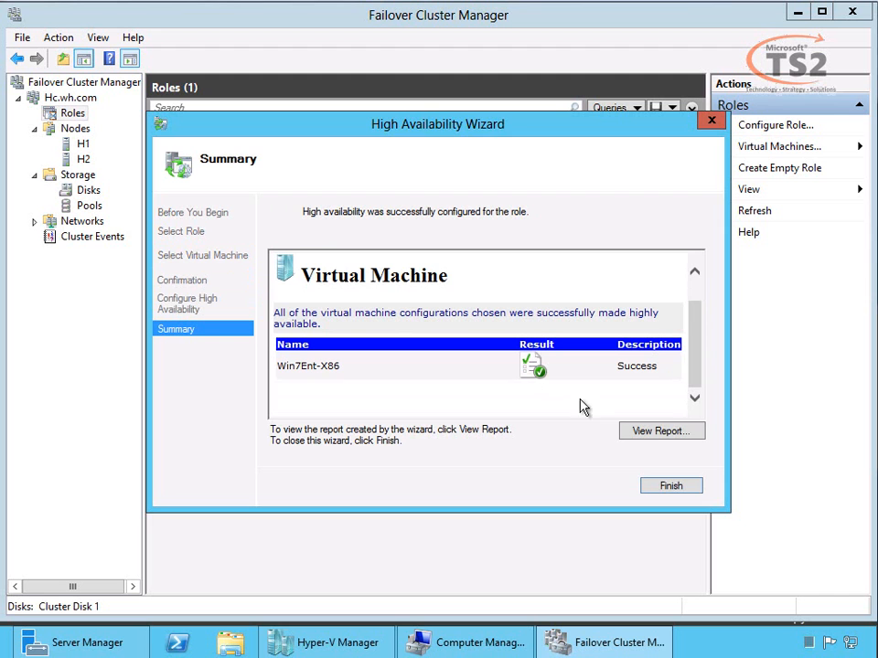
{"action": "mouse_move", "coordinate": [662, 503]}
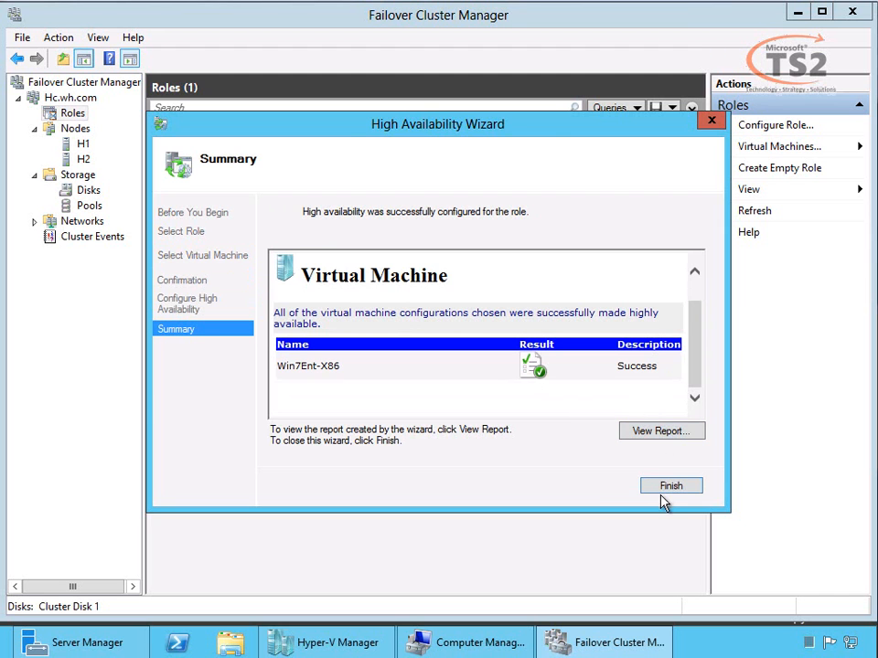
{"action": "left_click", "coordinate": [669, 486]}
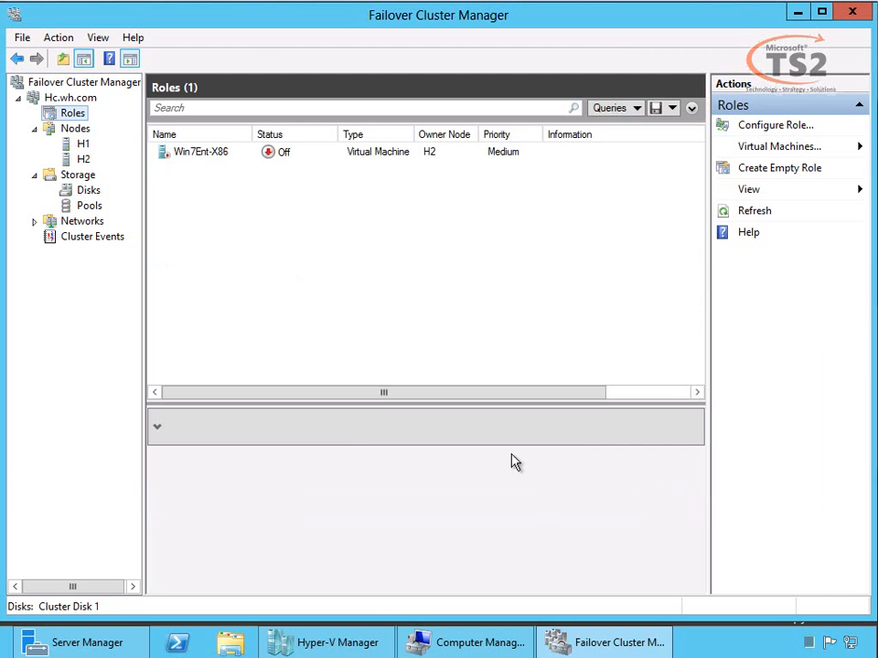
{"action": "left_click", "coordinate": [201, 149]}
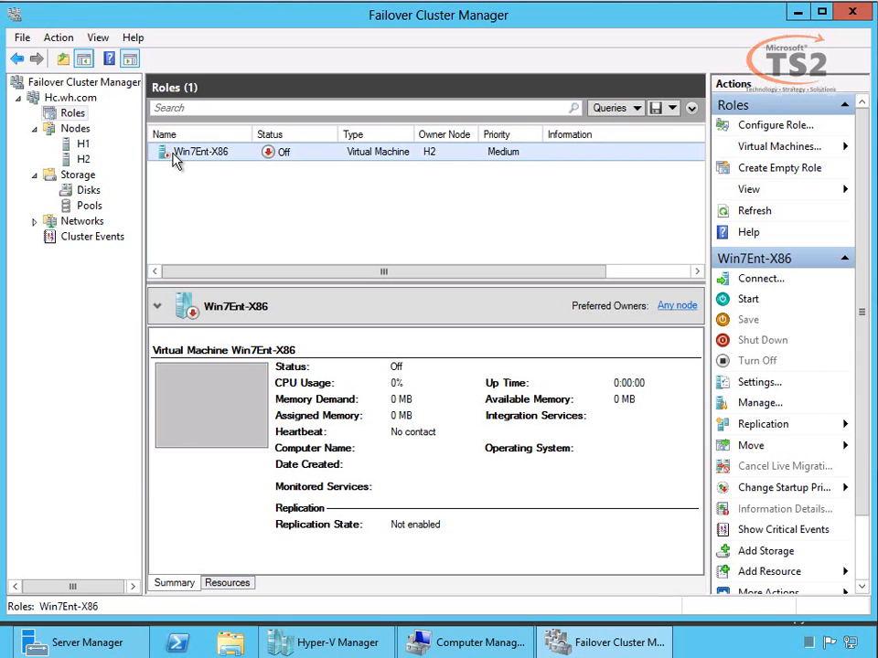
{"action": "mouse_move", "coordinate": [238, 192]}
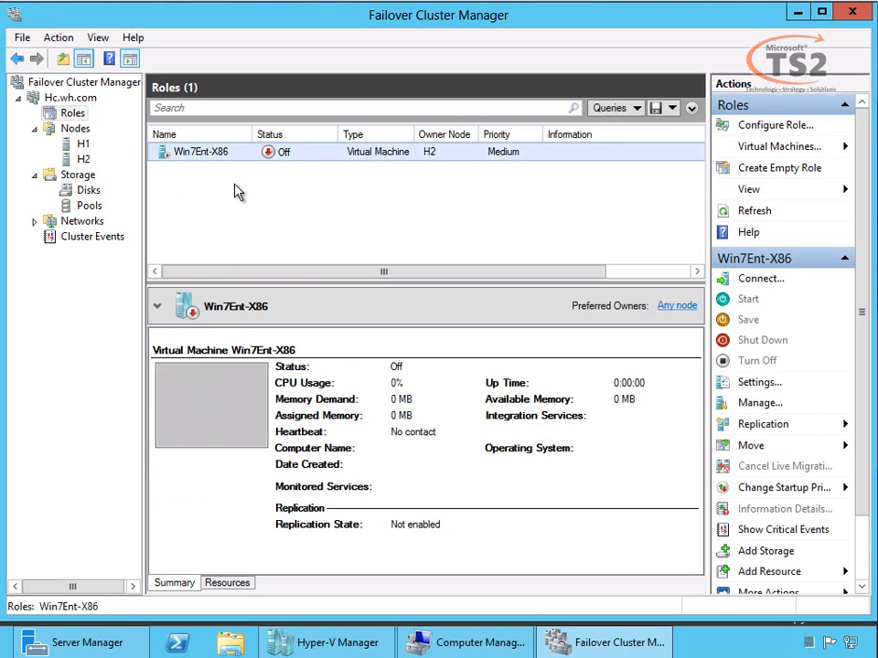
Step: Attempt Move on Win7Ent-X86 in Hyper-V Manager and dismiss the clustered-VM warning
{"action": "left_click", "coordinate": [337, 642]}
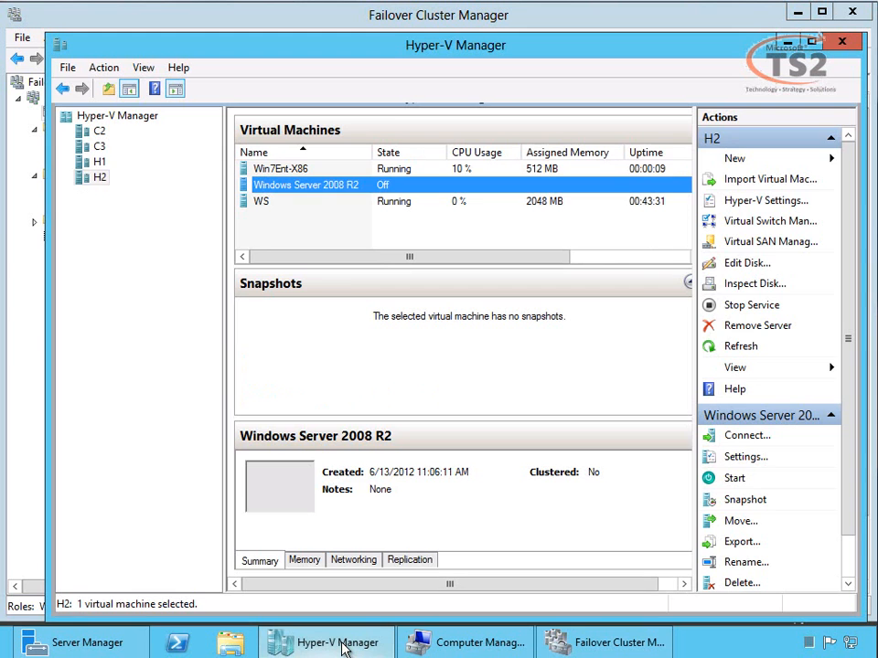
{"action": "left_click", "coordinate": [282, 168]}
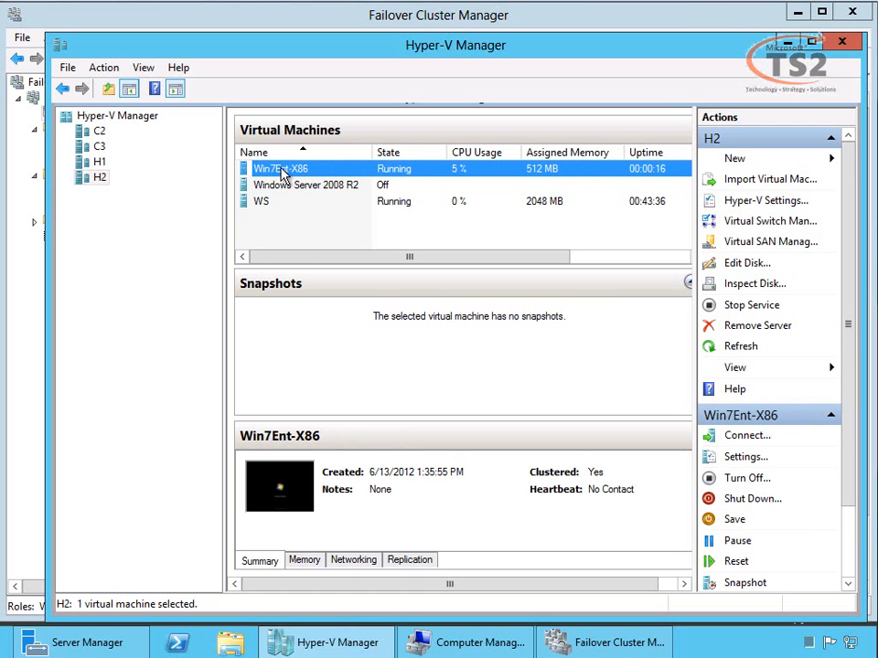
{"action": "right_click", "coordinate": [282, 168]}
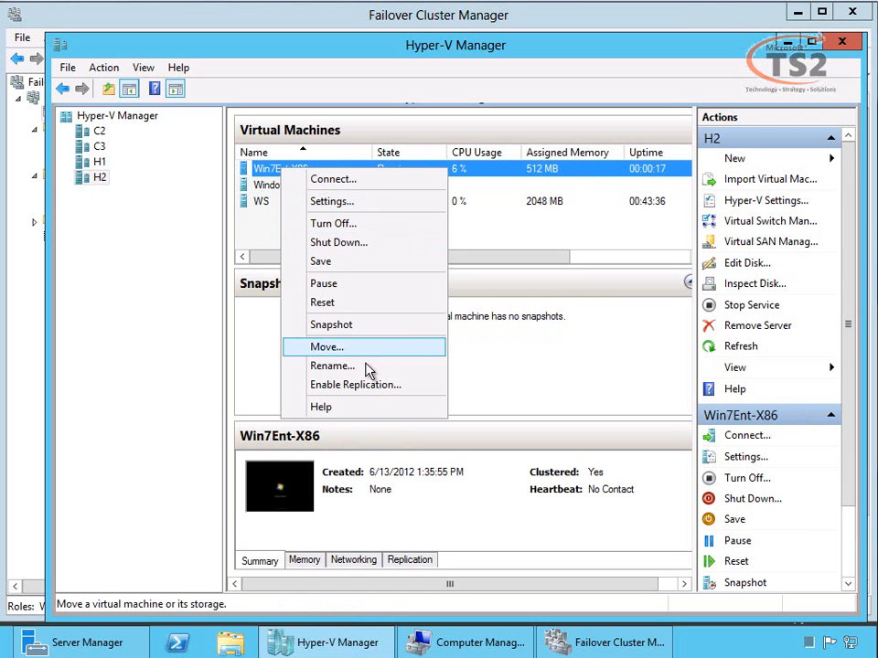
{"action": "left_click", "coordinate": [326, 348]}
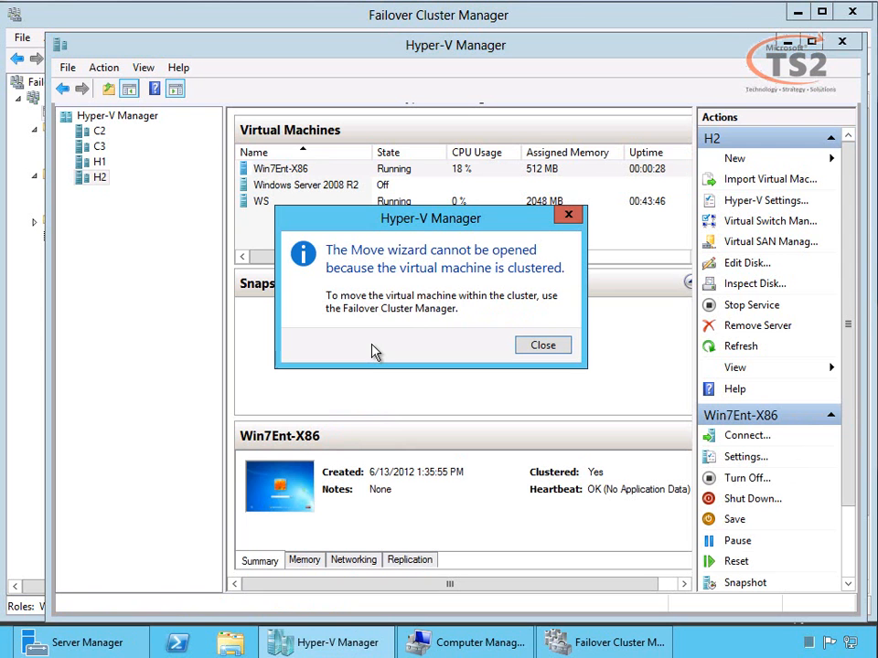
{"action": "left_click", "coordinate": [541, 344]}
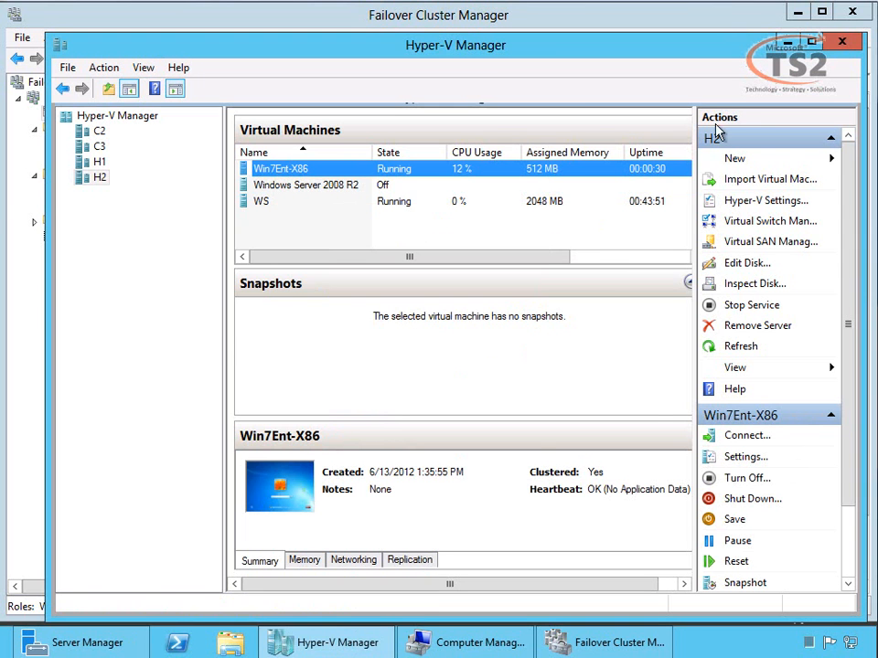
Step: Replay the Wildlife in HD video inside Win7Ent-X86 over remote desktop
{"action": "left_click", "coordinate": [603, 642]}
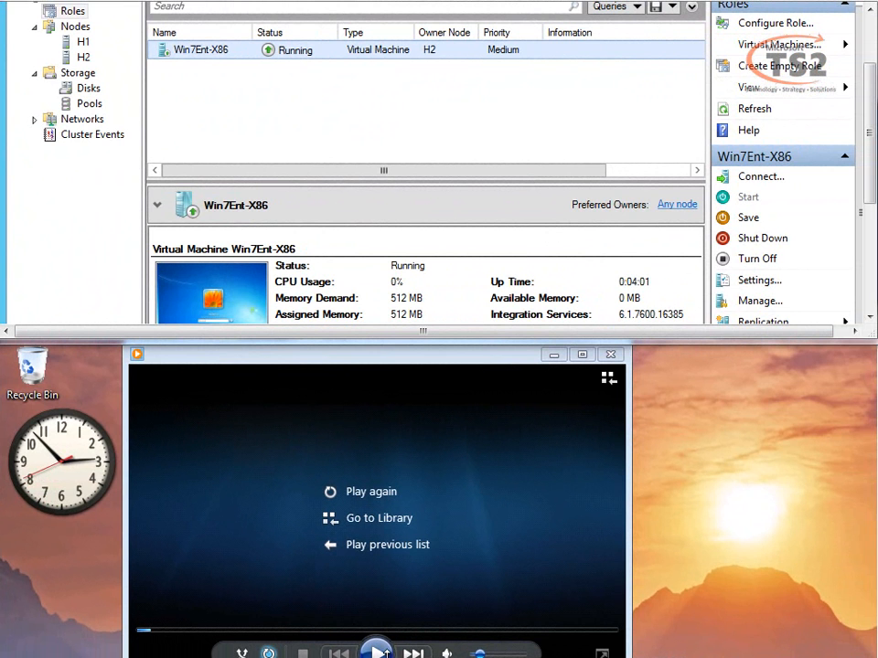
{"action": "left_click", "coordinate": [371, 490]}
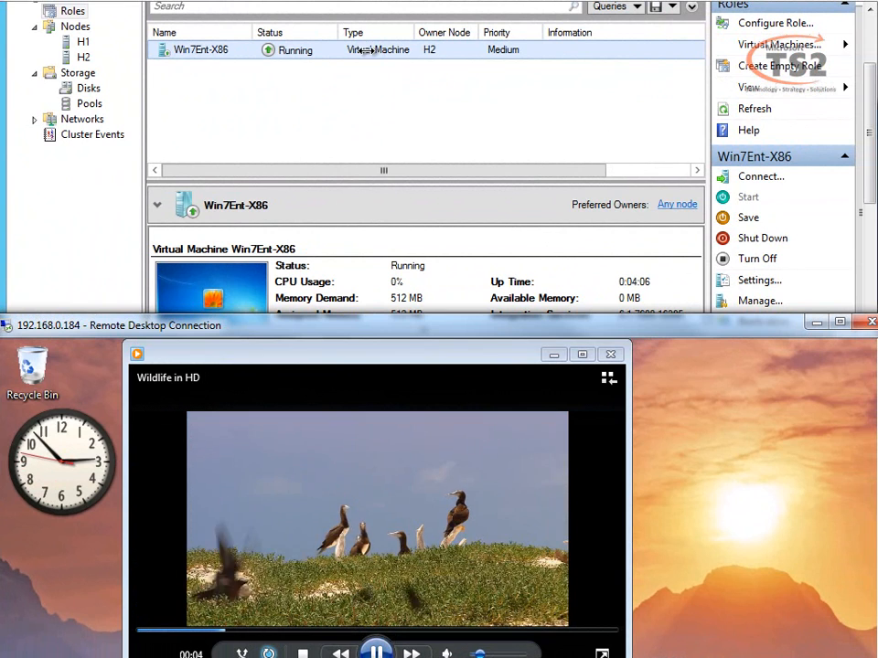
Step: Open the Win7Ent-X86 role's actions to reach its Live Migration choices
{"action": "right_click", "coordinate": [201, 49]}
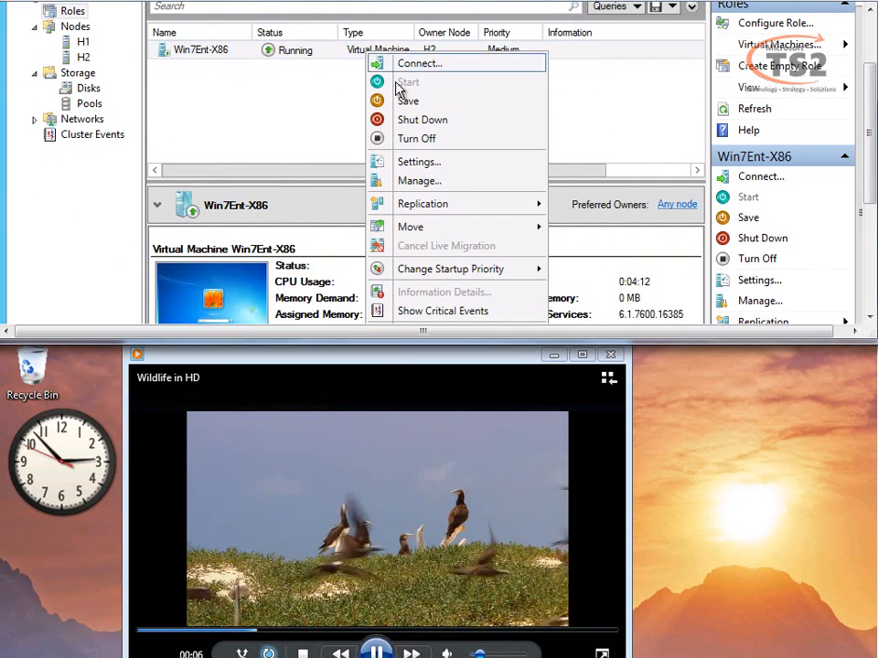
{"action": "mouse_move", "coordinate": [409, 227]}
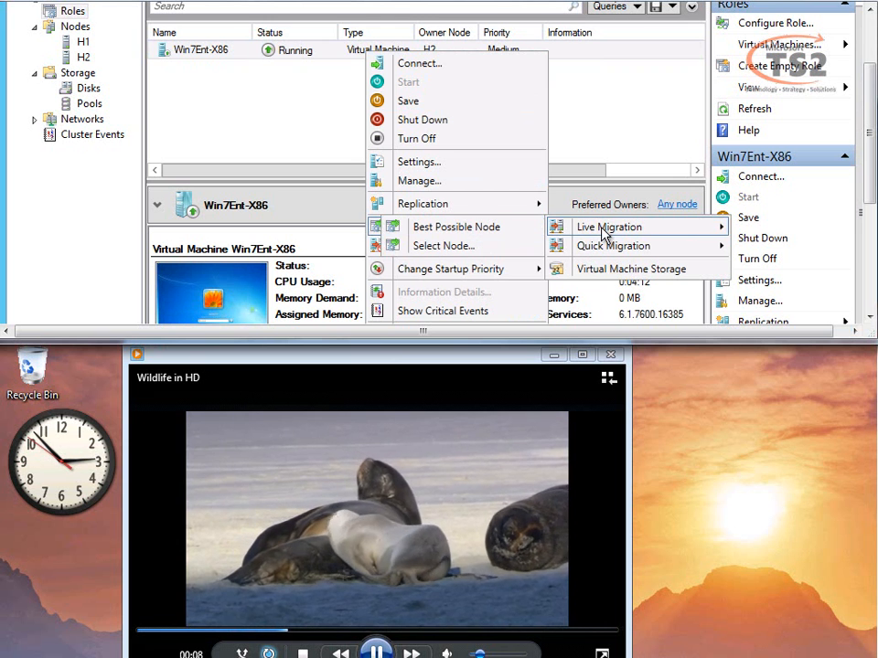
{"action": "mouse_move", "coordinate": [494, 236]}
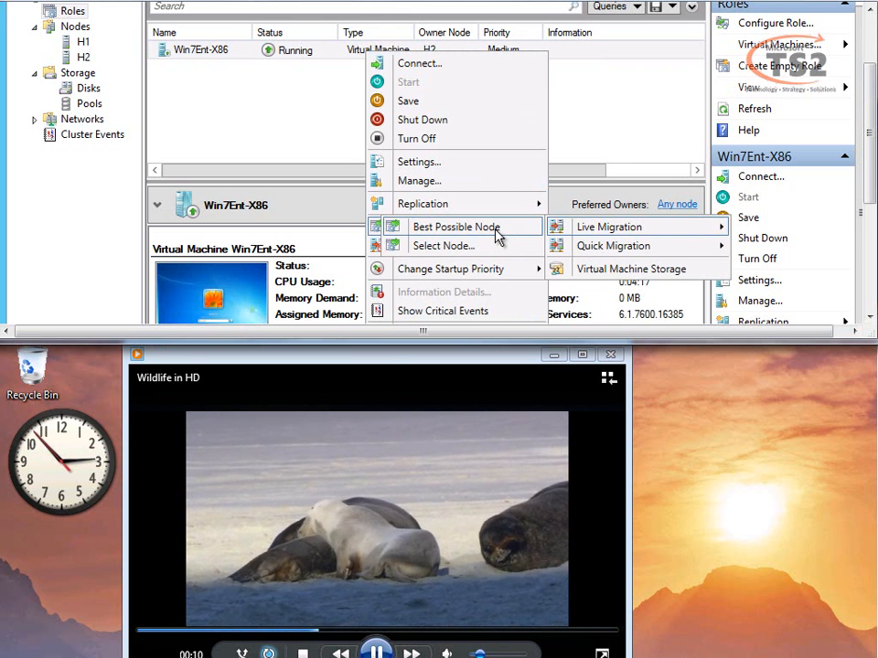